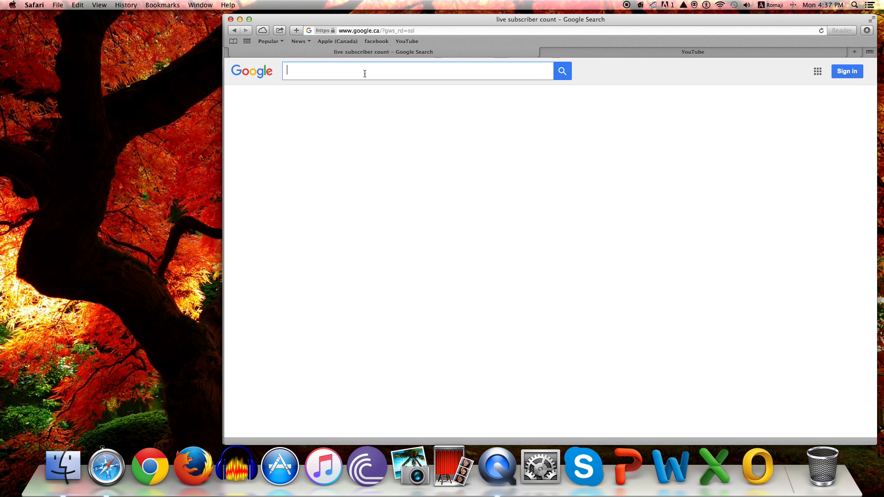
Search Google for 'live subscriber count' via the typed LIVE SUBSR query suggestion.
type("LIVE")
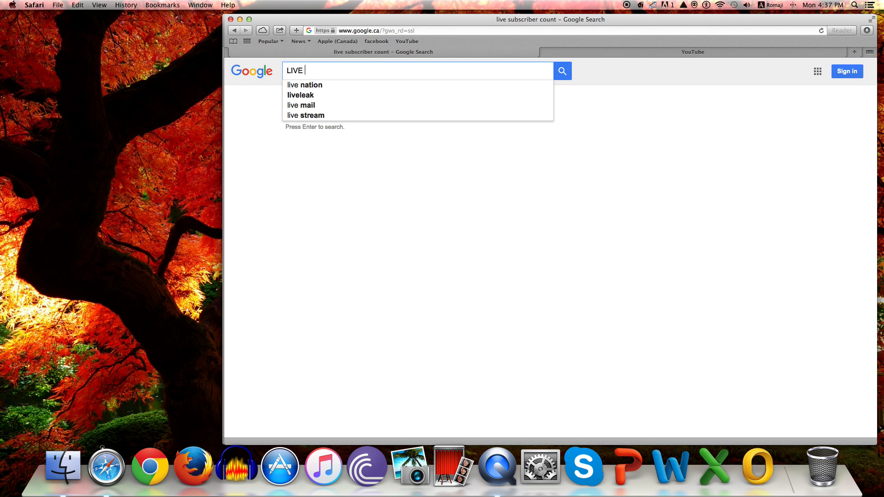
type("SUBSR")
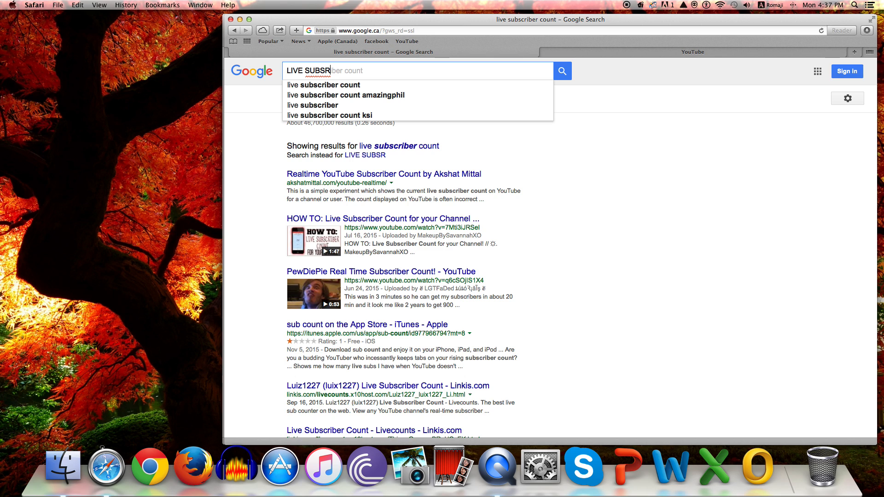
left_click(325, 85)
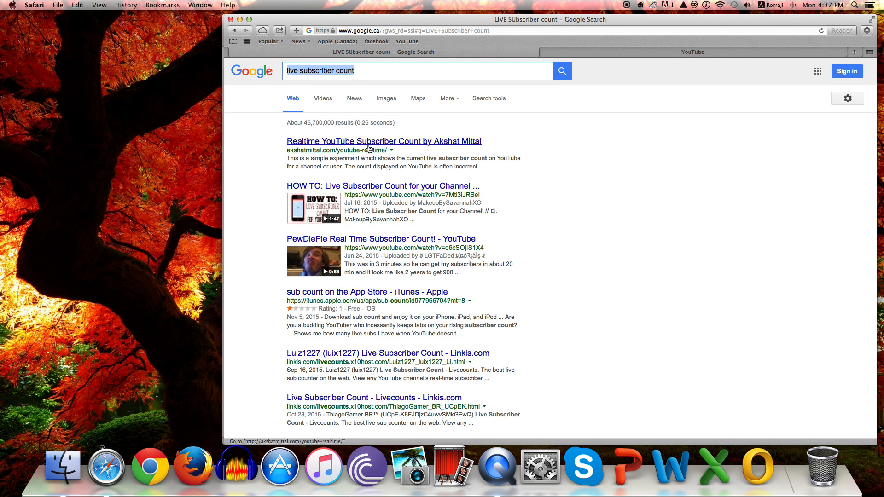
Load Akshat Mittal's realtime counter result, showing Machinima at about 12,698,568 subscribers.
left_click(383, 141)
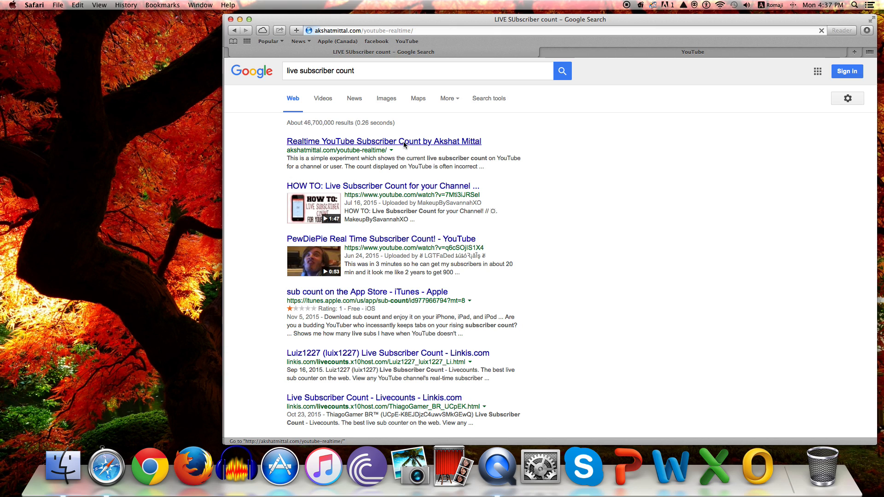
mouse_move(385, 141)
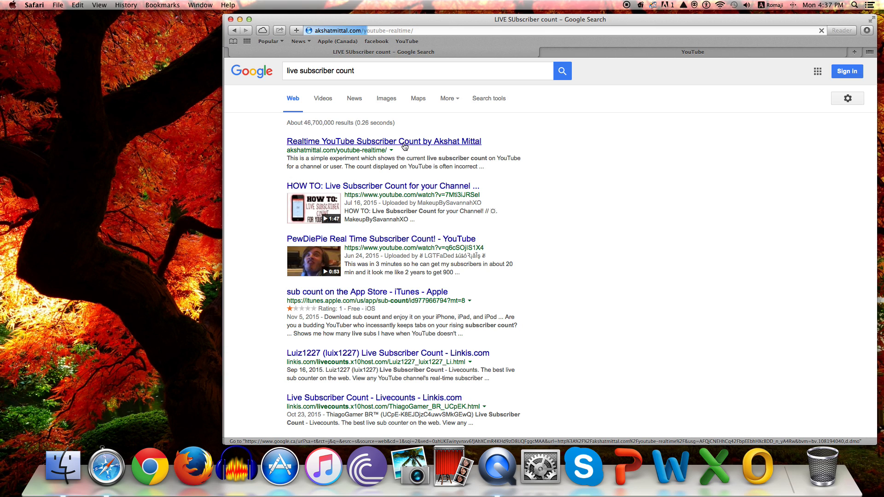
mouse_move(399, 148)
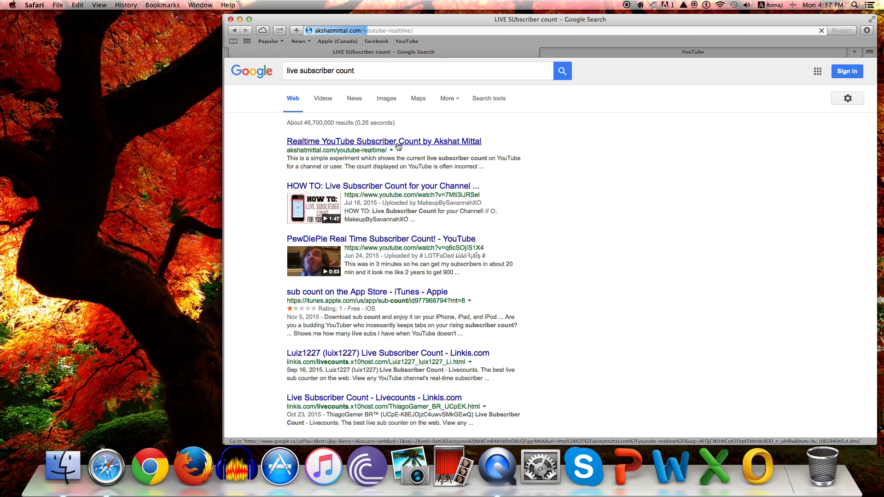
left_click(384, 141)
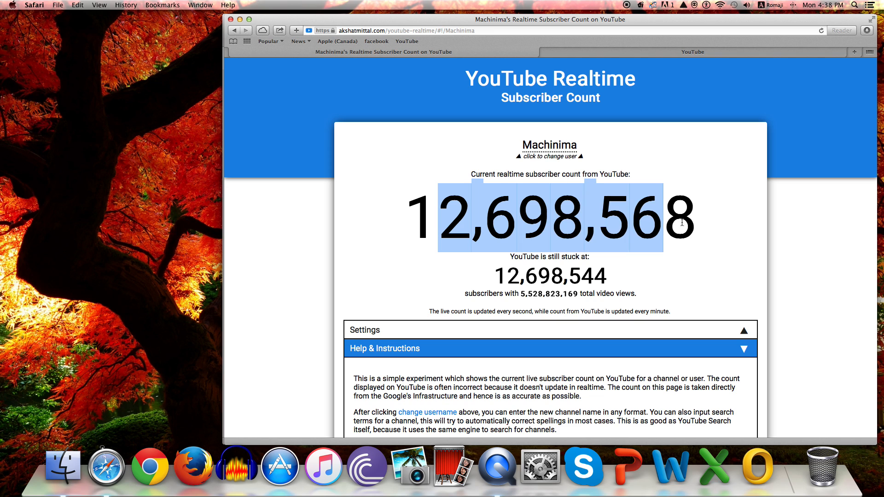
Go to My Channel on YouTube and select the GOLD PRODUCTIONS channel ID in the address bar.
left_click(590, 131)
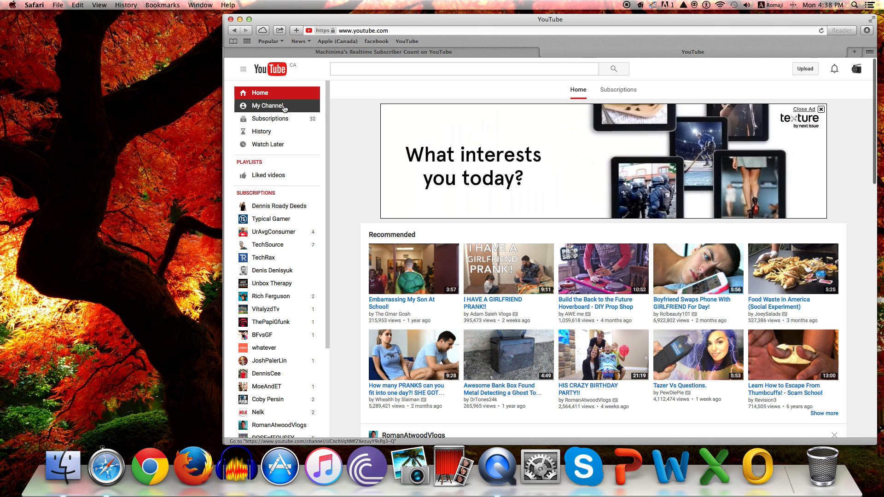
left_click(268, 105)
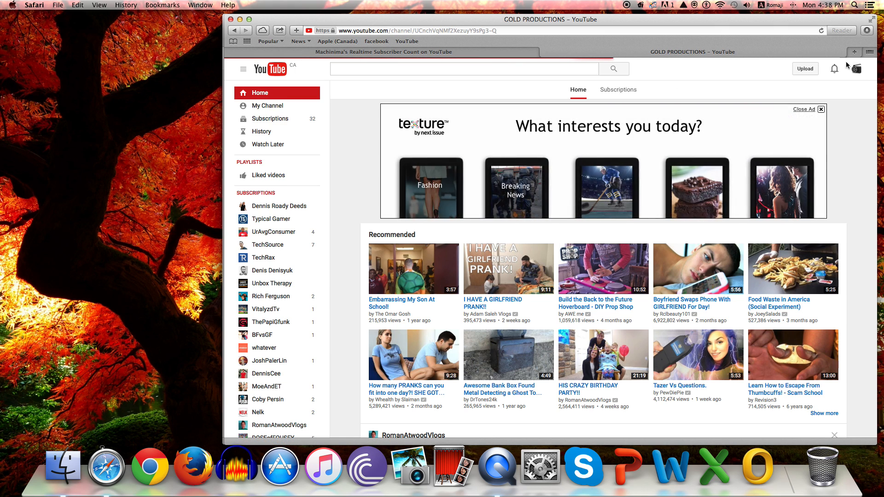
left_click(268, 105)
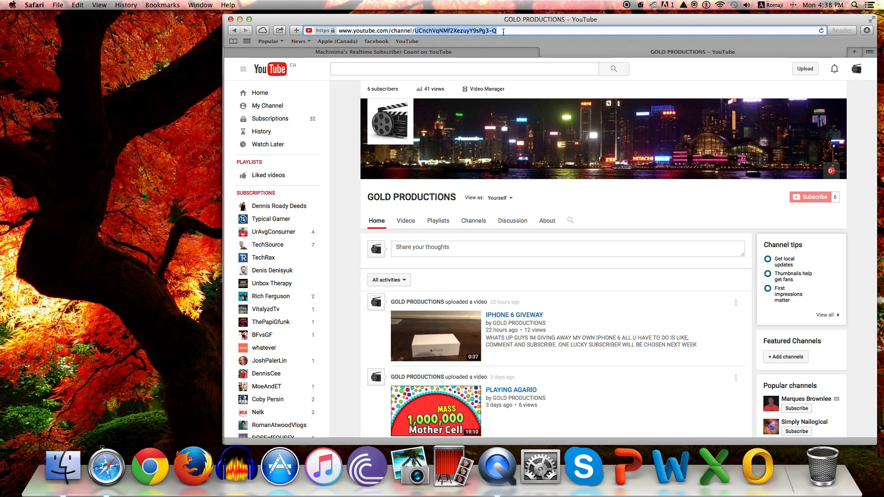
mouse_move(501, 33)
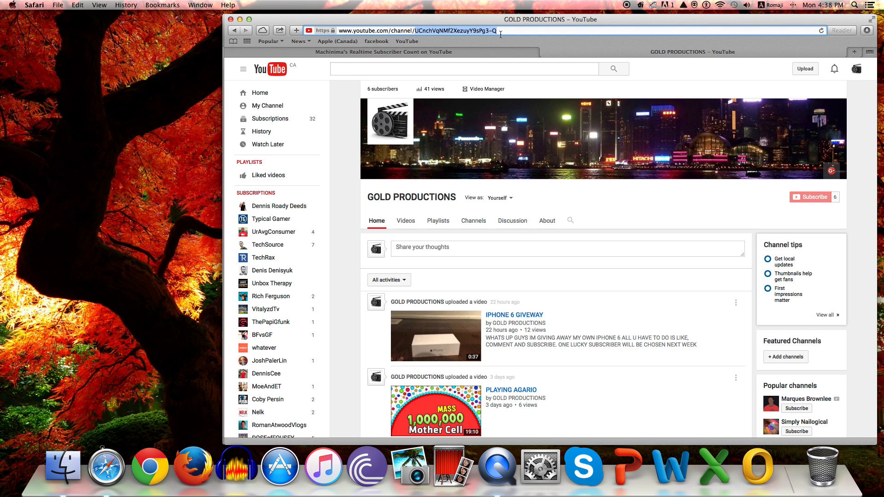
mouse_move(498, 36)
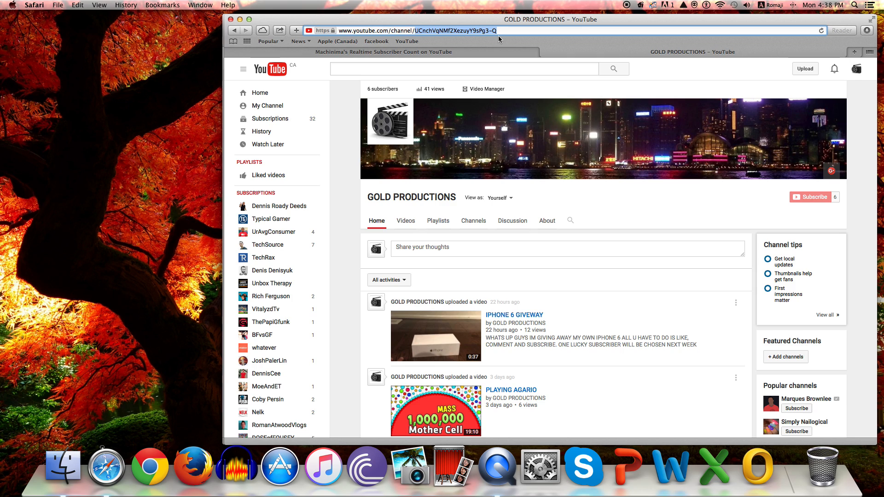
mouse_move(412, 30)
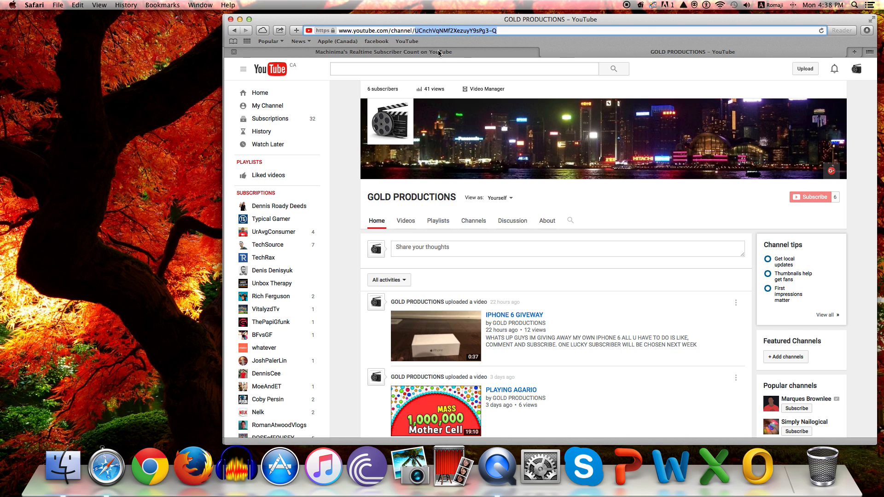
mouse_move(502, 49)
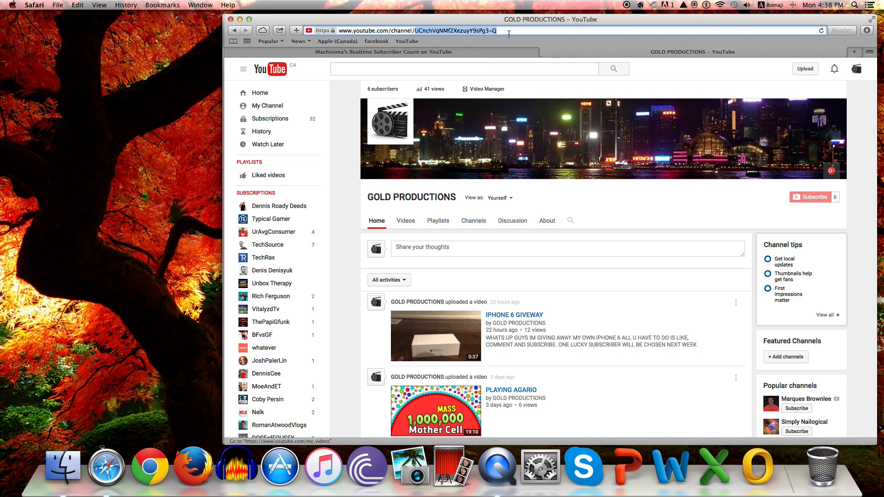
mouse_move(451, 45)
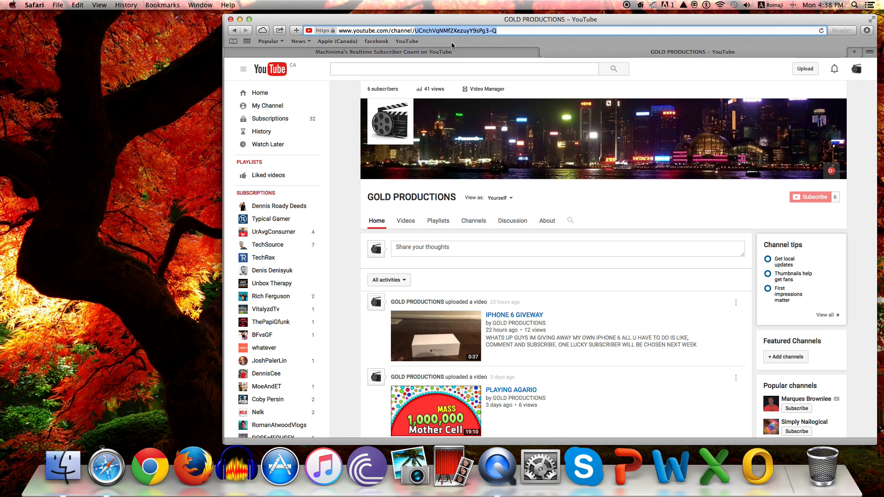
Copy the selected channel ID and return to the realtime counter showing Machinima.
right_click(460, 30)
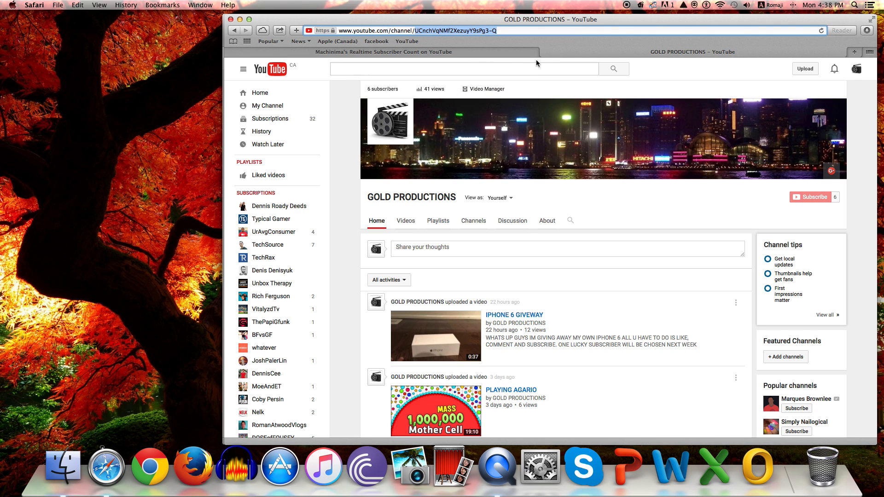
left_click(383, 51)
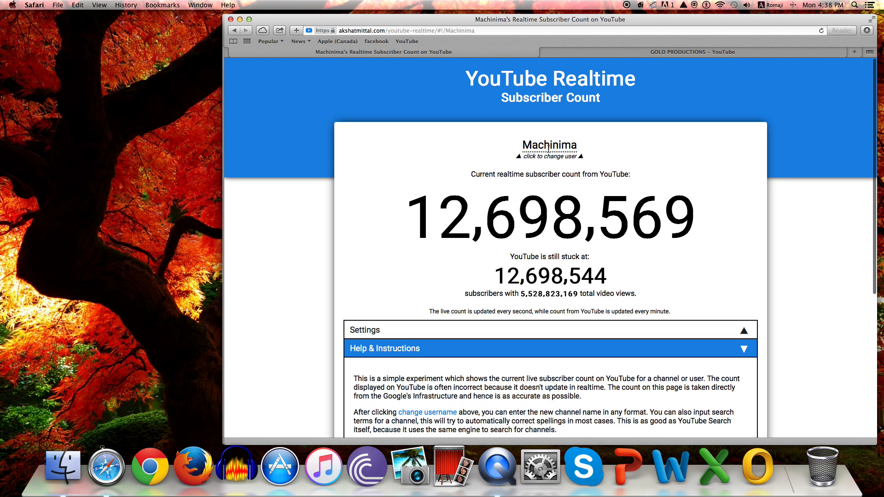
Replace Machinima with channel ID UCnchVqNMf2XezuyY9sPg3-Q so the counter shows 7 subscribers.
left_click(549, 146)
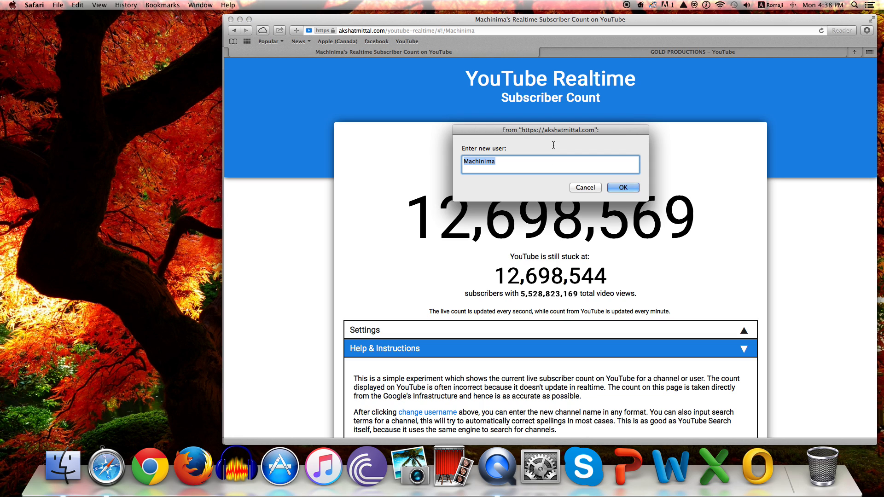
key("Delete")
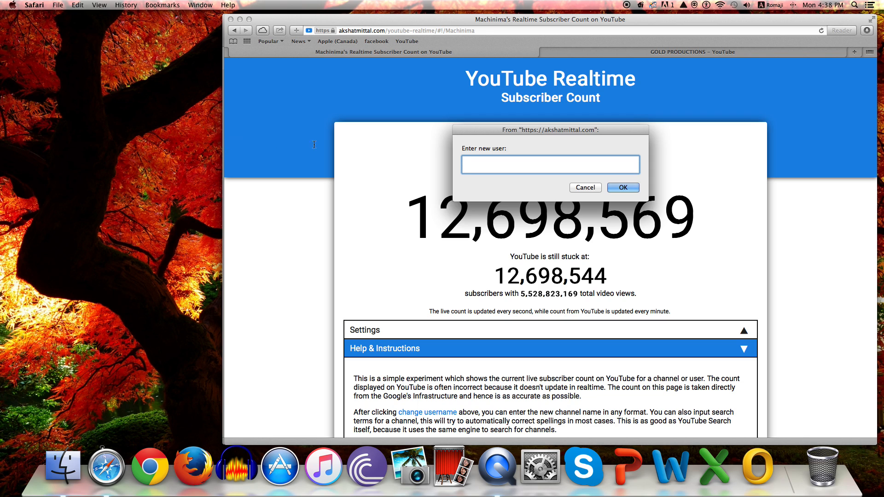
type("UCnchVqNMf2XezuyY9sPg3-Q")
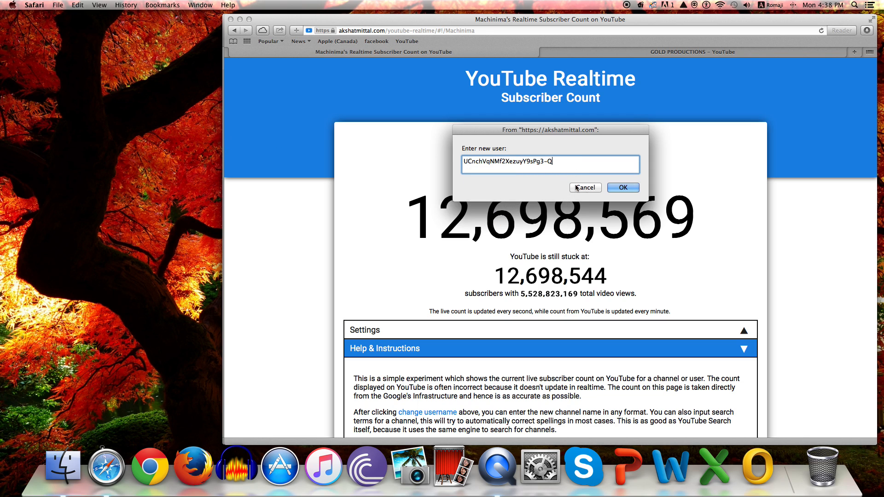
left_click(623, 187)
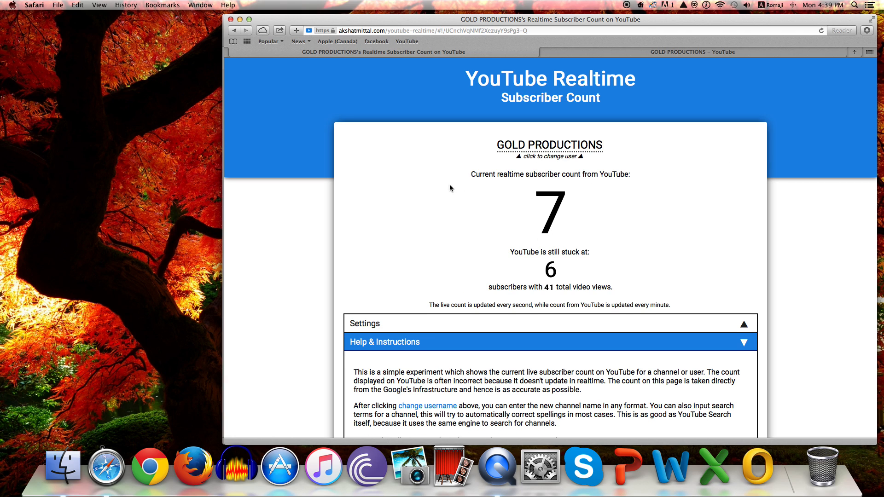
mouse_move(538, 184)
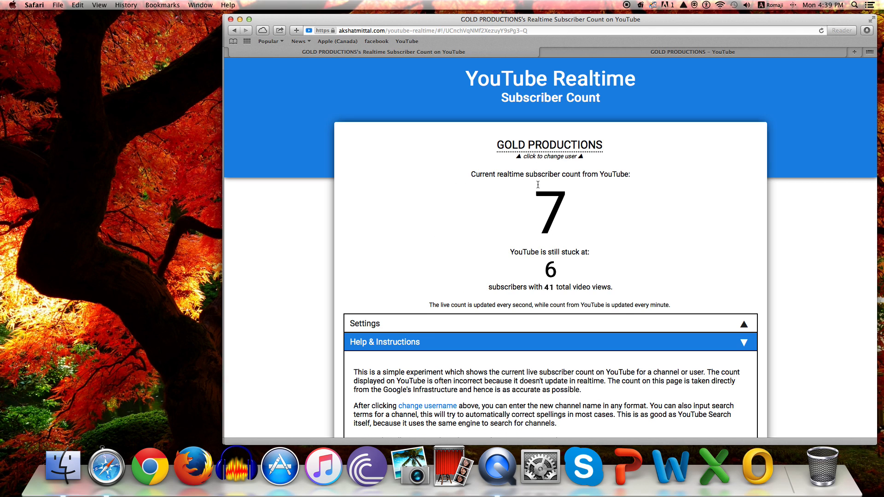
mouse_move(534, 272)
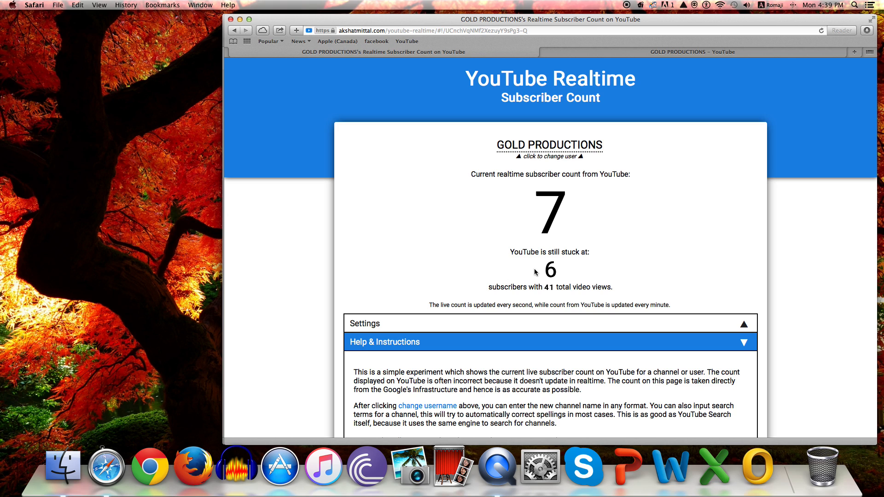
mouse_move(547, 289)
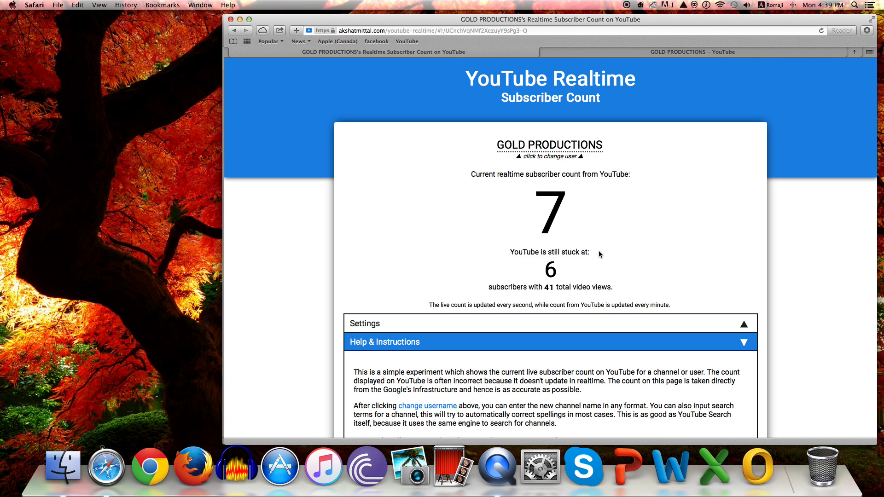
mouse_move(571, 266)
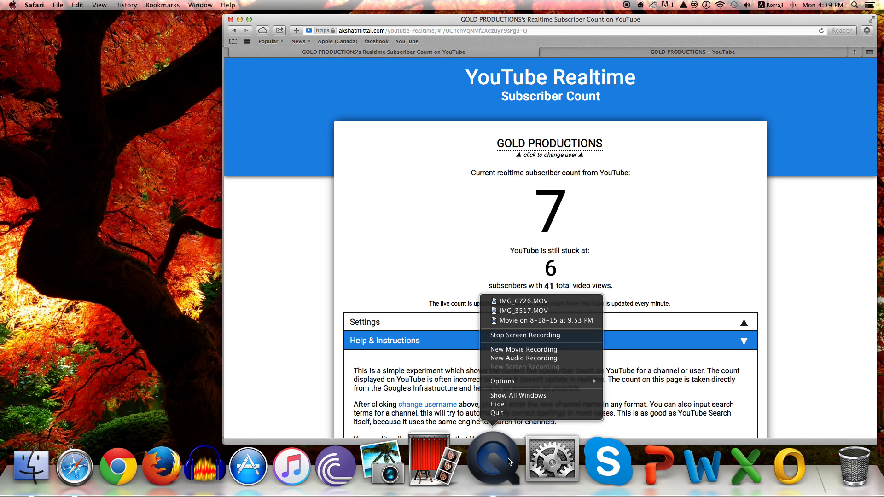
mouse_move(523, 359)
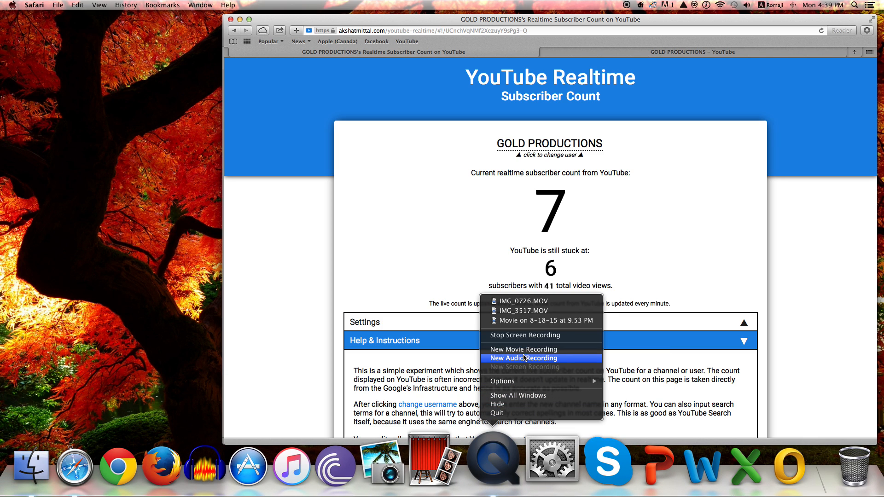